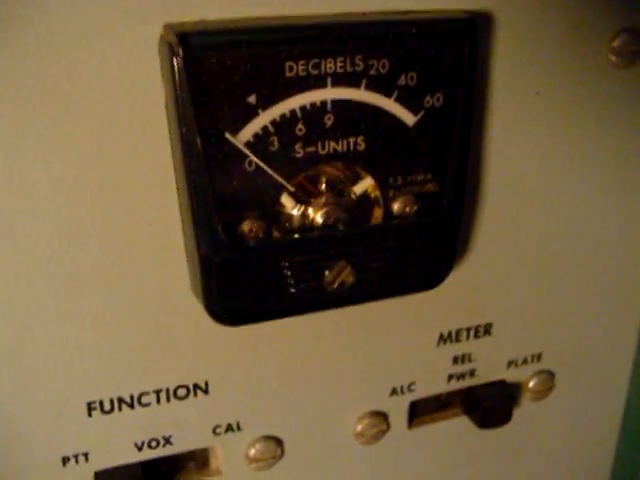
pyautogui.moveTo(320, 240)
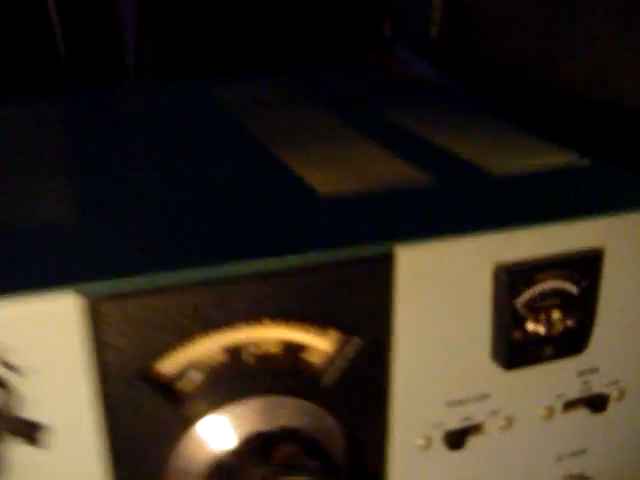